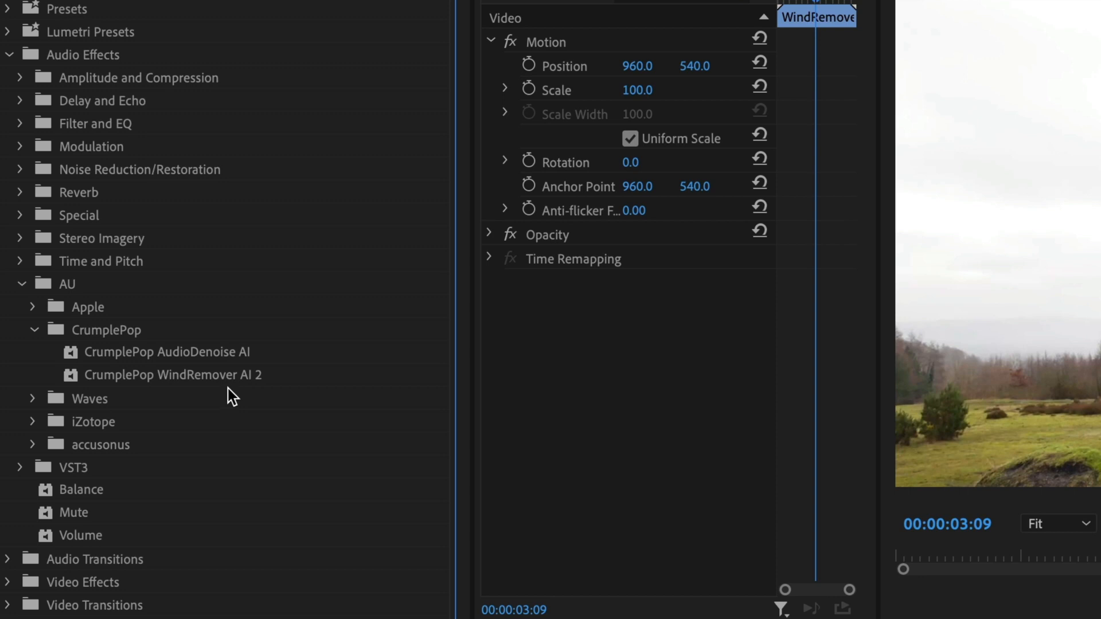
pyautogui.moveTo(238, 397)
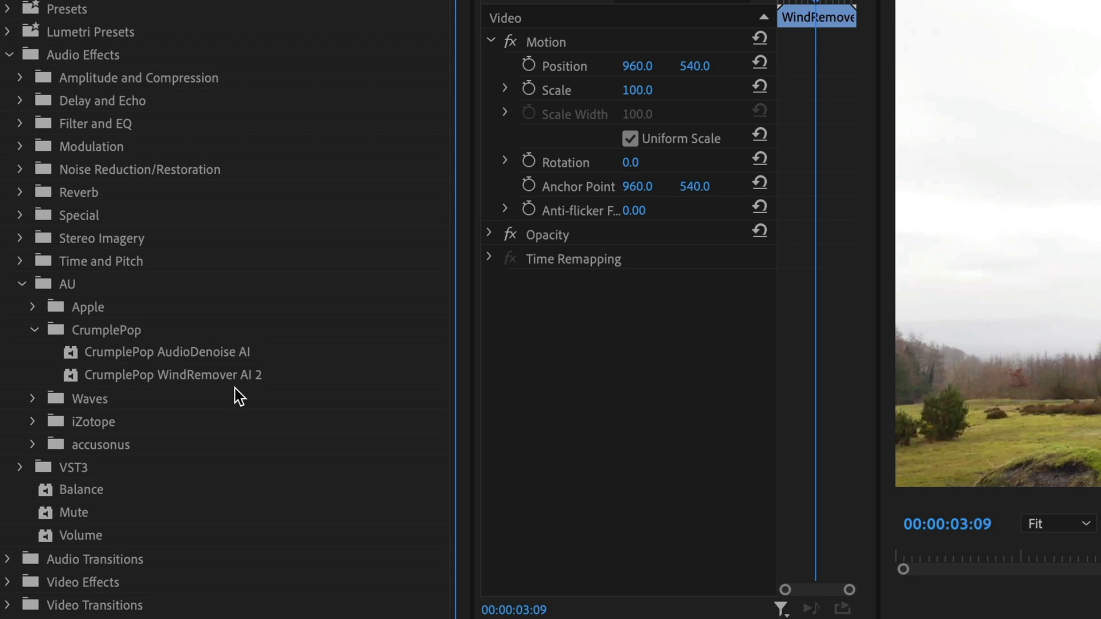
# Reach the Audio Plug-In Manager from Premiere Pro's Audio preferences.
pyautogui.click(105, 13)
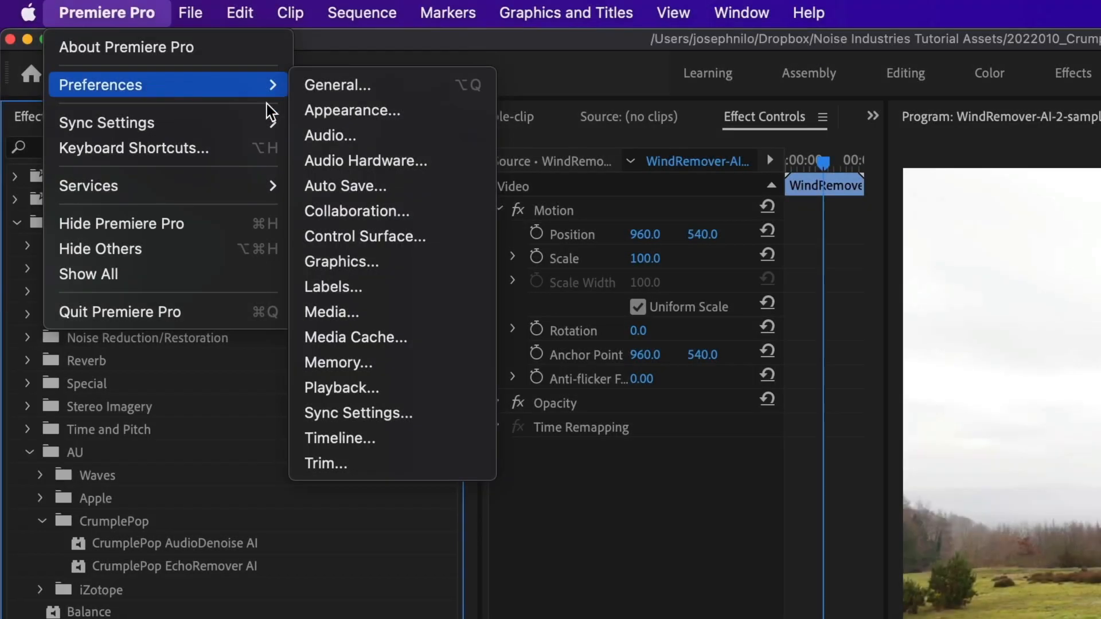
pyautogui.click(330, 135)
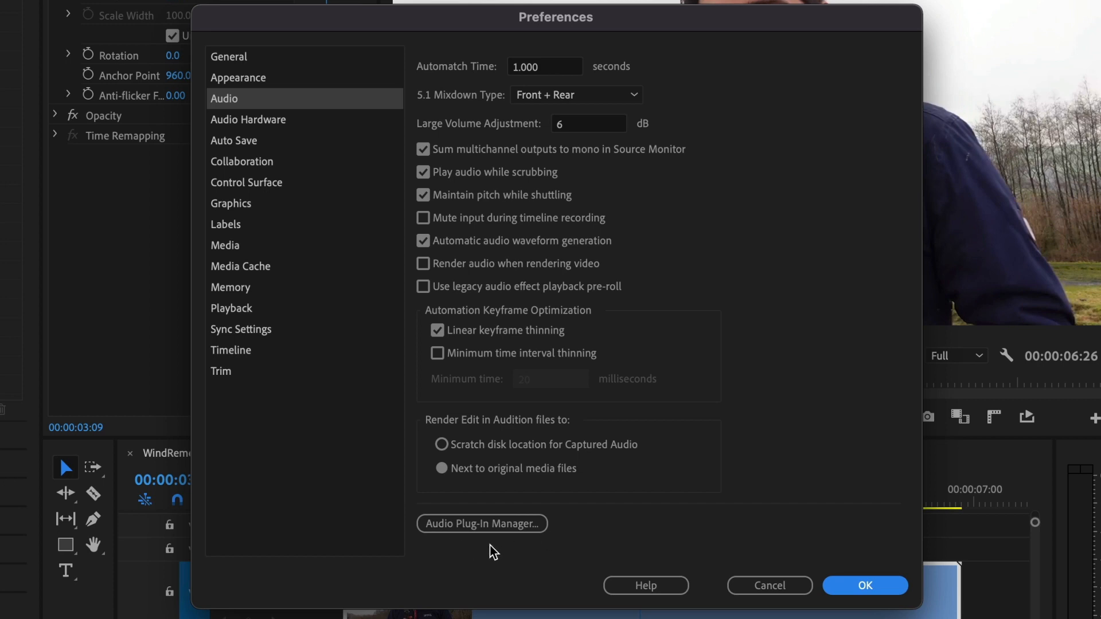
pyautogui.click(482, 523)
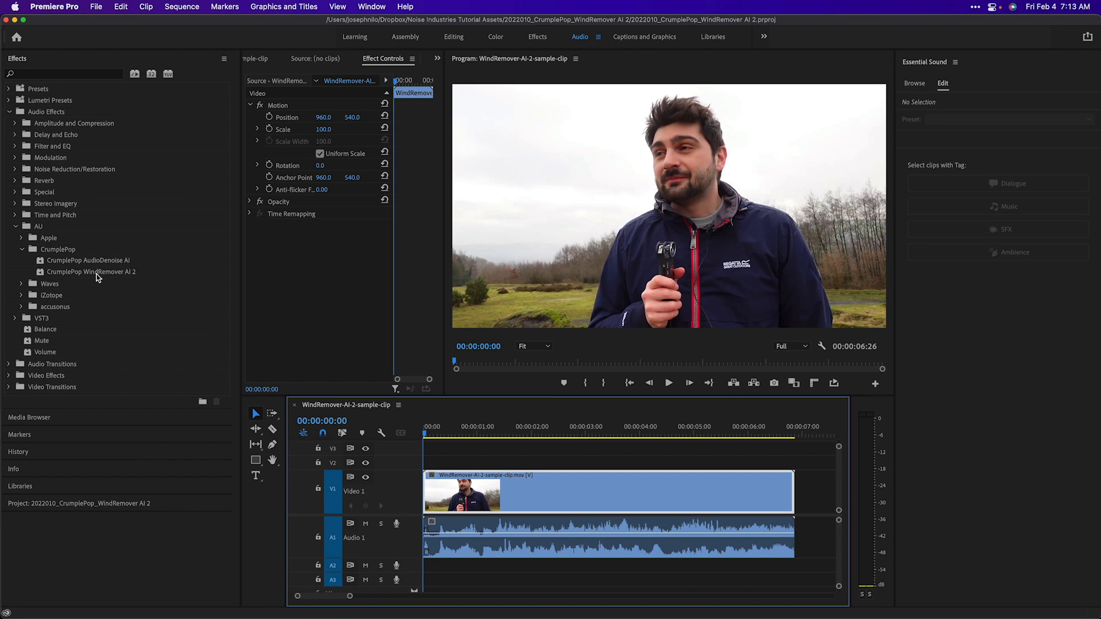
# Apply CrumplePop WindRemover AI 2 to the interview clip on Audio 1.
pyautogui.moveTo(91, 272); pyautogui.dragTo(485, 541)
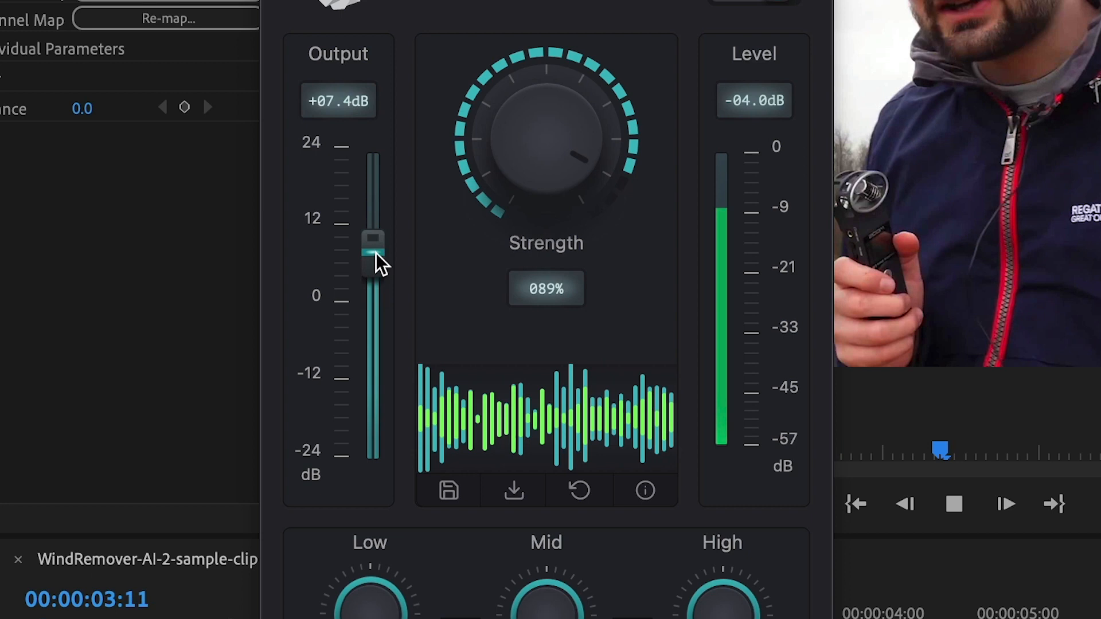
# Lower WindRemover AI 2's Output to about -0.7 dB and show its control help tips.
pyautogui.moveTo(372, 238); pyautogui.dragTo(372, 347)
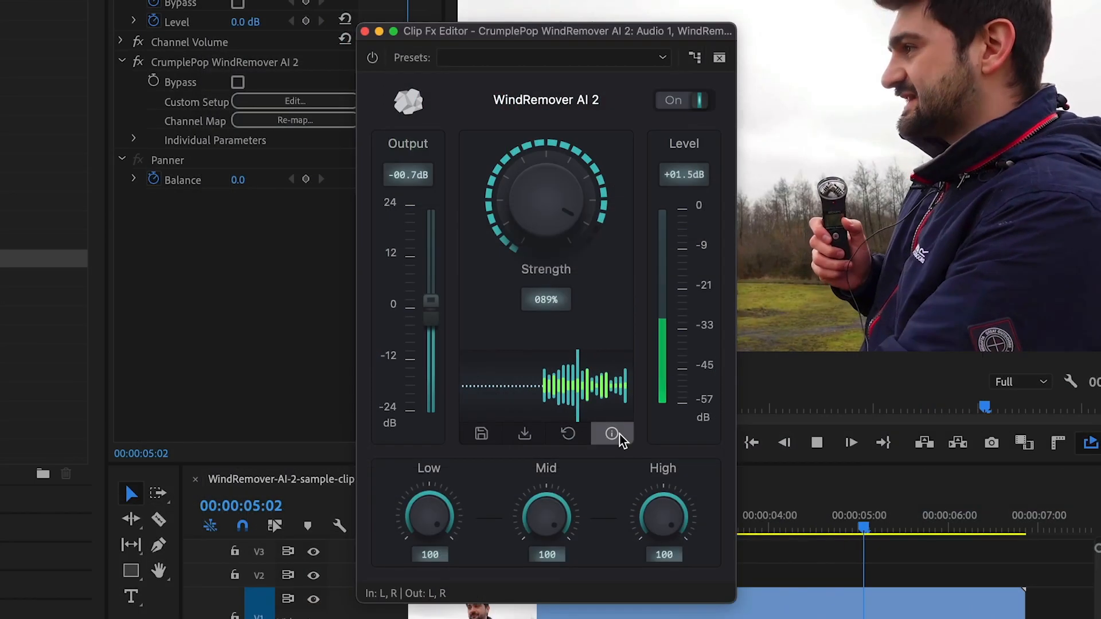
pyautogui.click(612, 433)
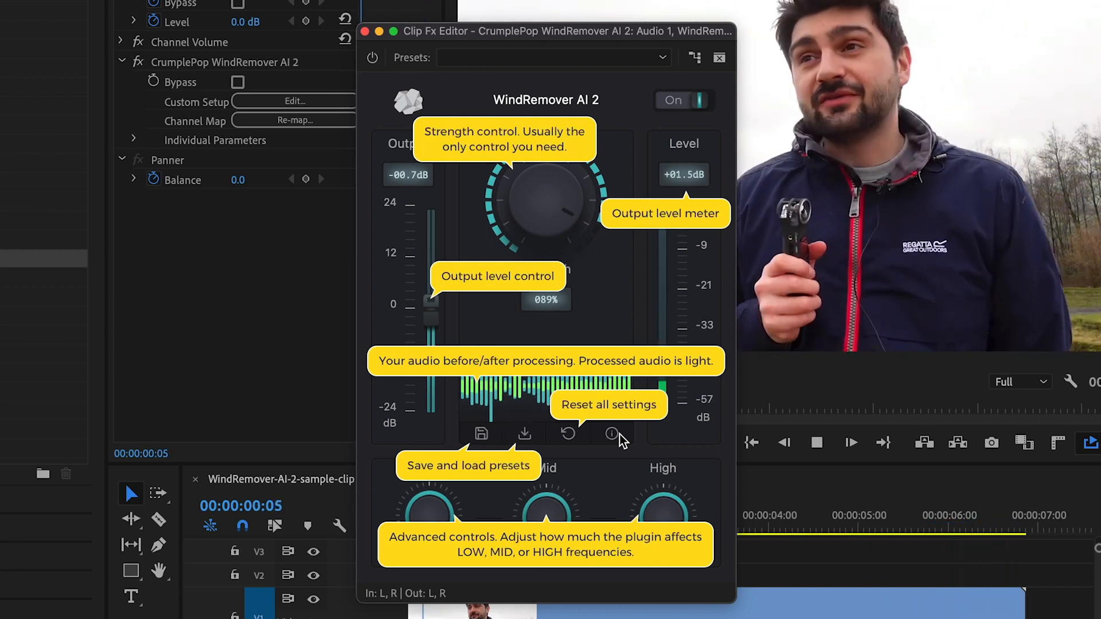